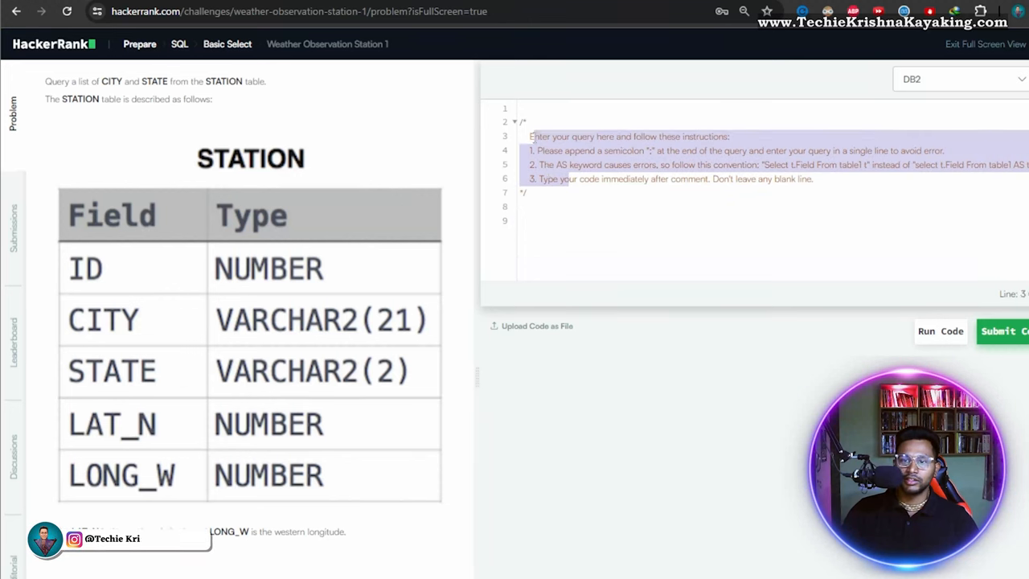
# Step: Clear the selection on the instruction comment, leaving the caret below it
pyautogui.click(563, 207)
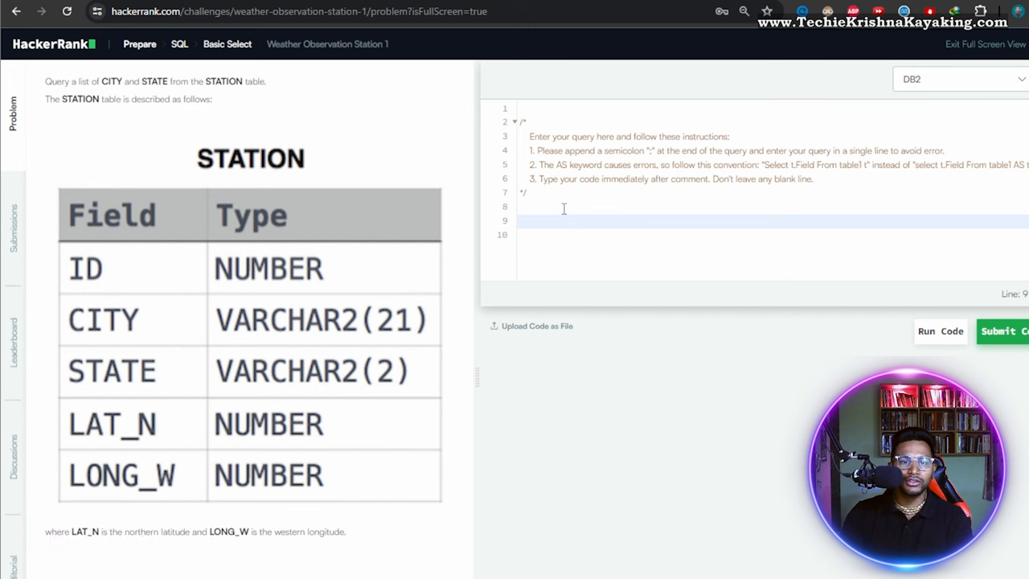
# Step: Write the query 'SELECT CITY, STATE FROM STATION;' on the line below the comment
pyautogui.click(519, 220)
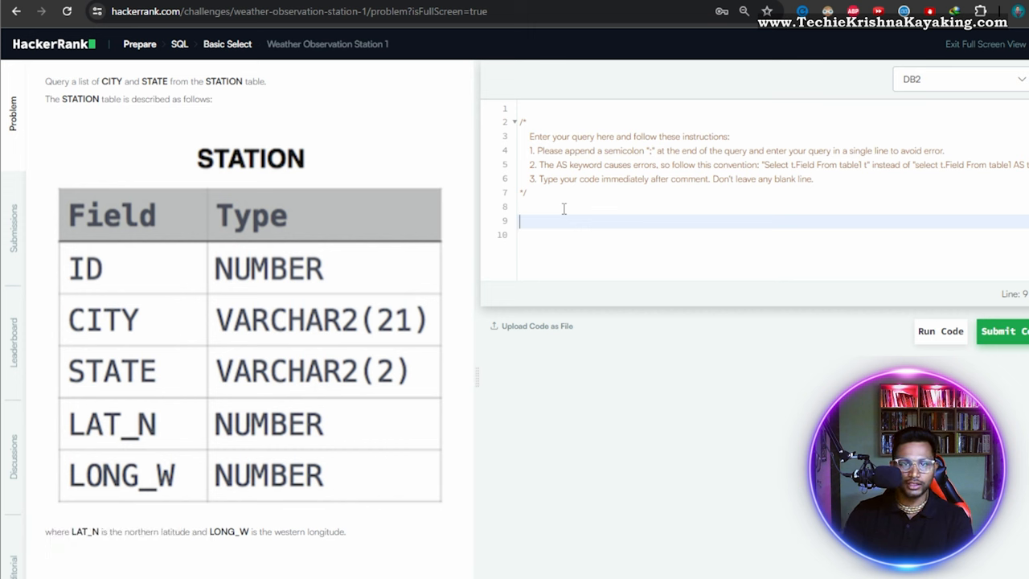
pyautogui.write('SE')
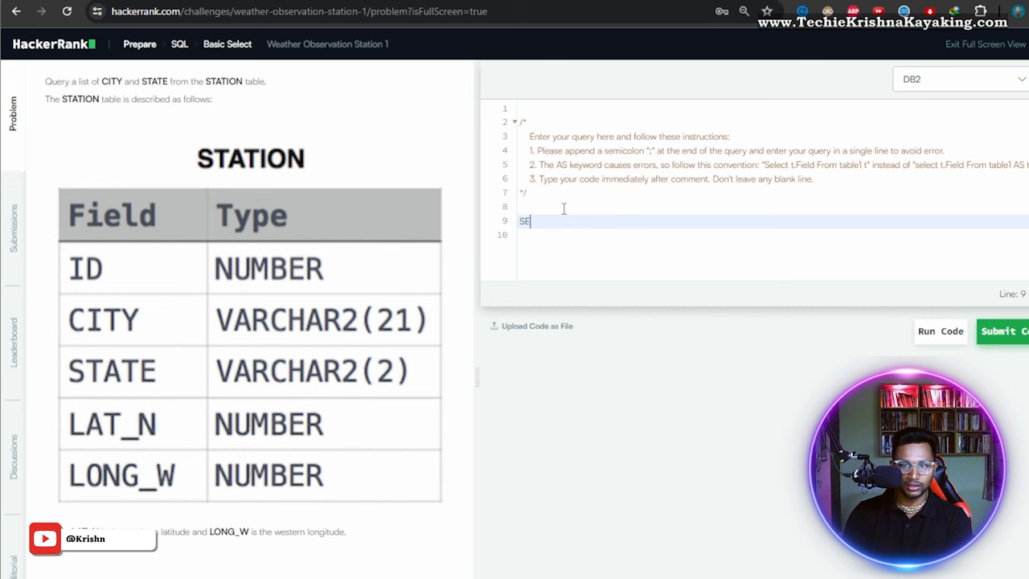
pyautogui.write('LECT')
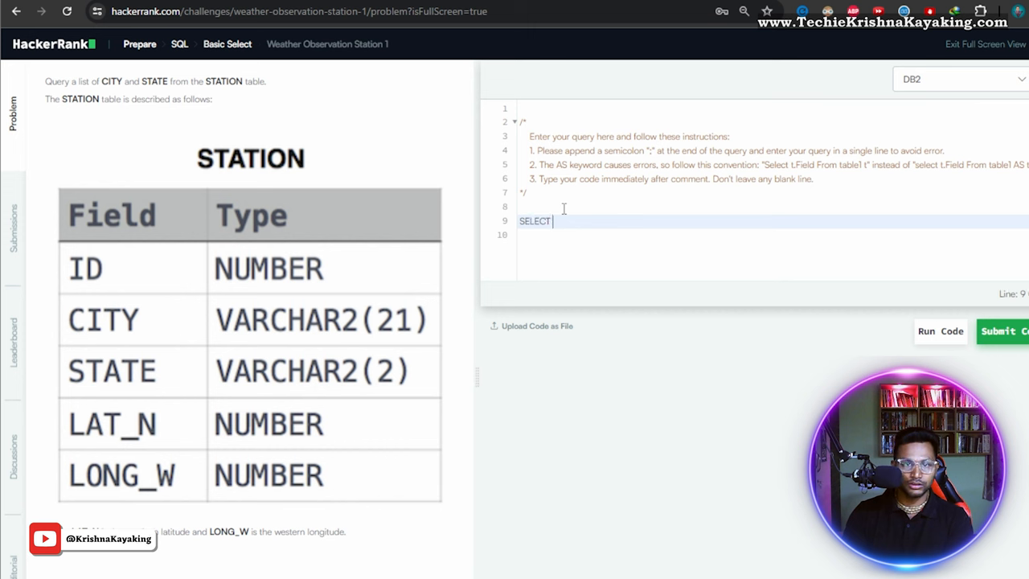
pyautogui.write('CITY')
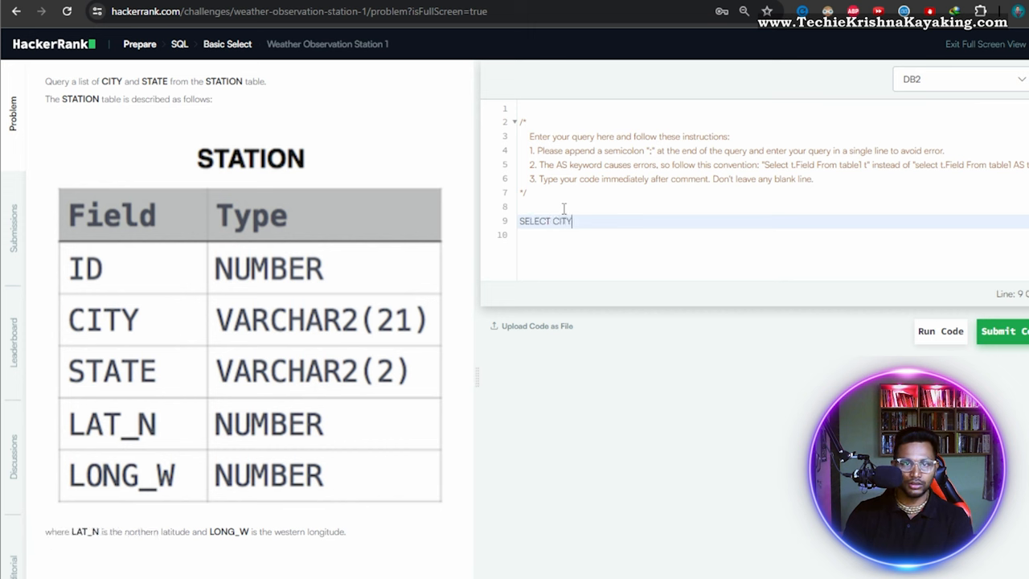
pyautogui.write(', STATE')
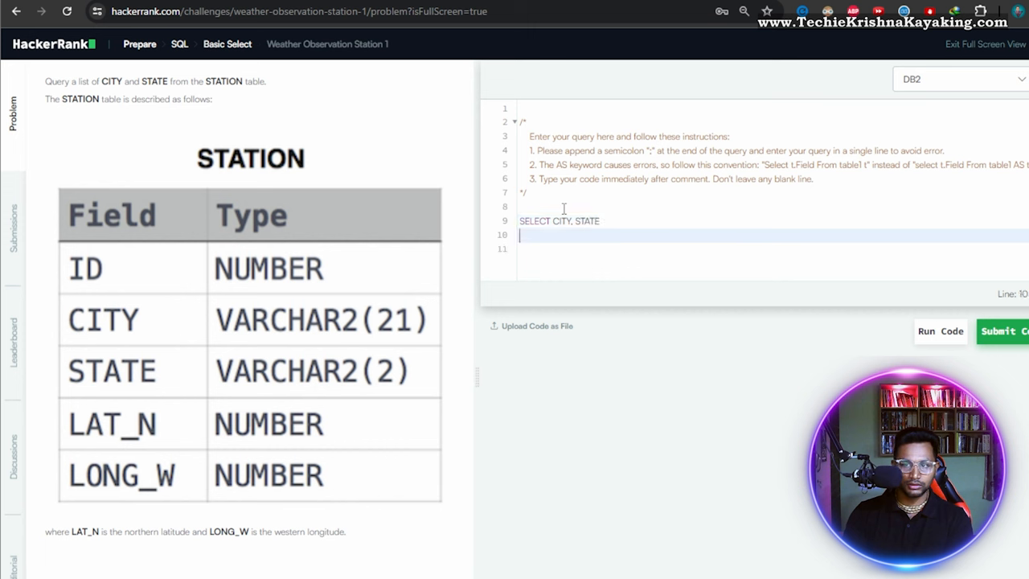
pyautogui.write('FROM STATION')
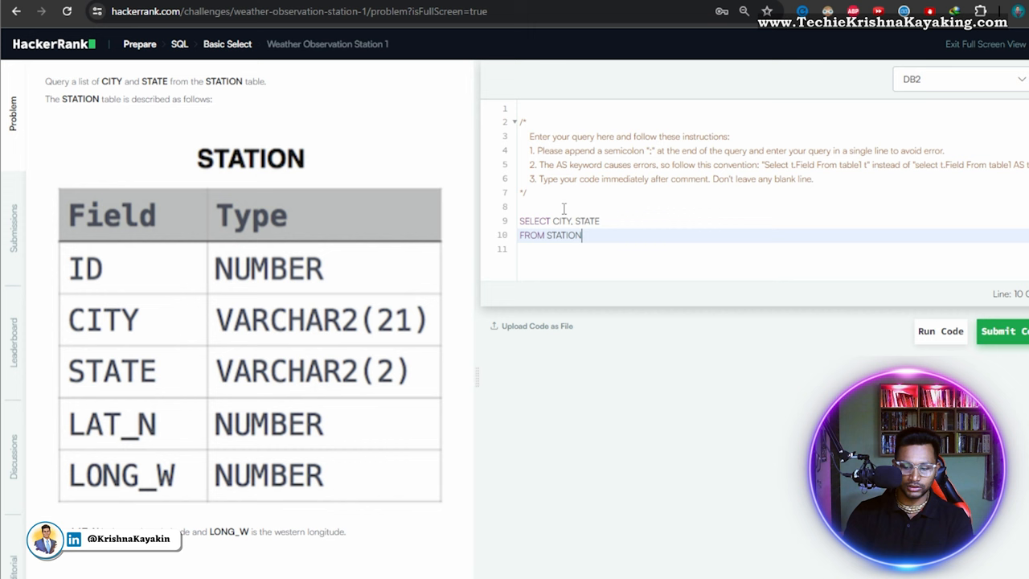
pyautogui.write(';')
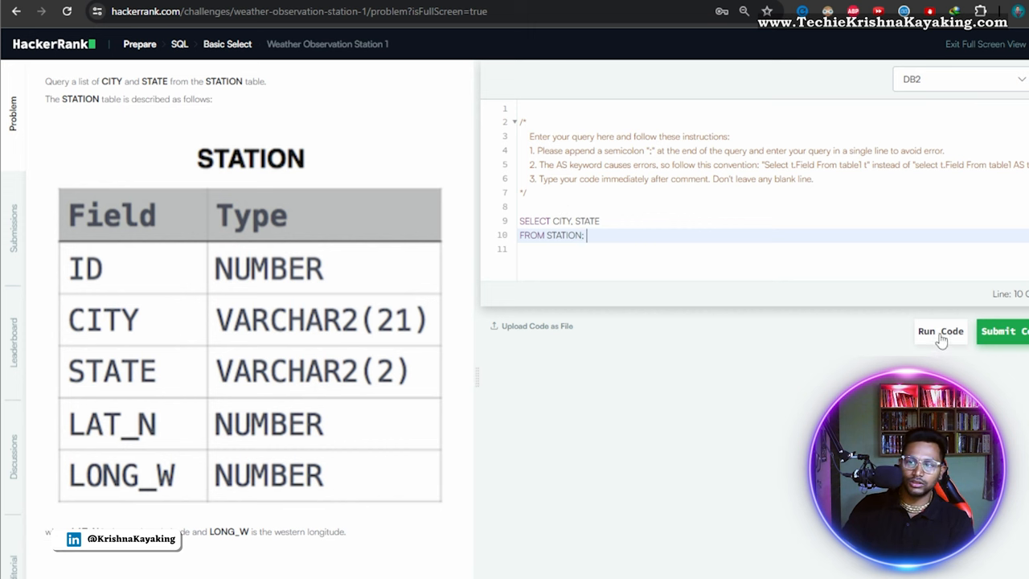
# Step: Run the query against sample test case 0, then submit it for grading
pyautogui.click(940, 330)
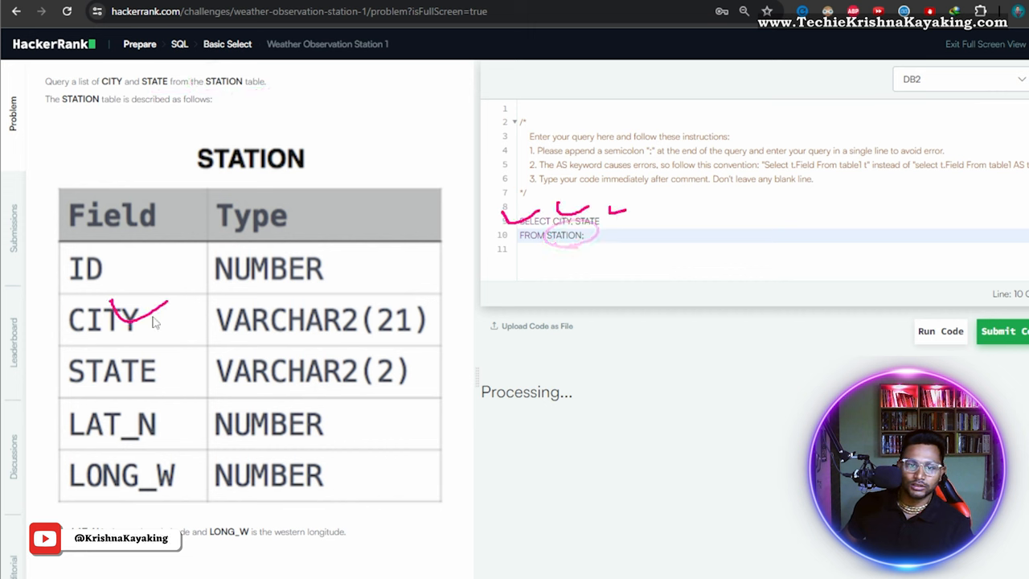
pyautogui.click(939, 330)
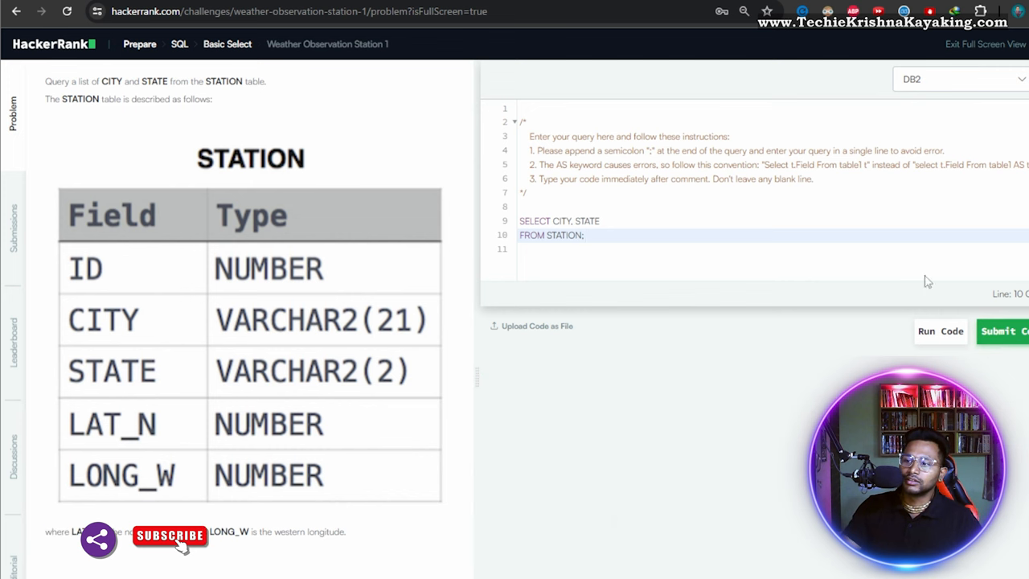
pyautogui.click(941, 331)
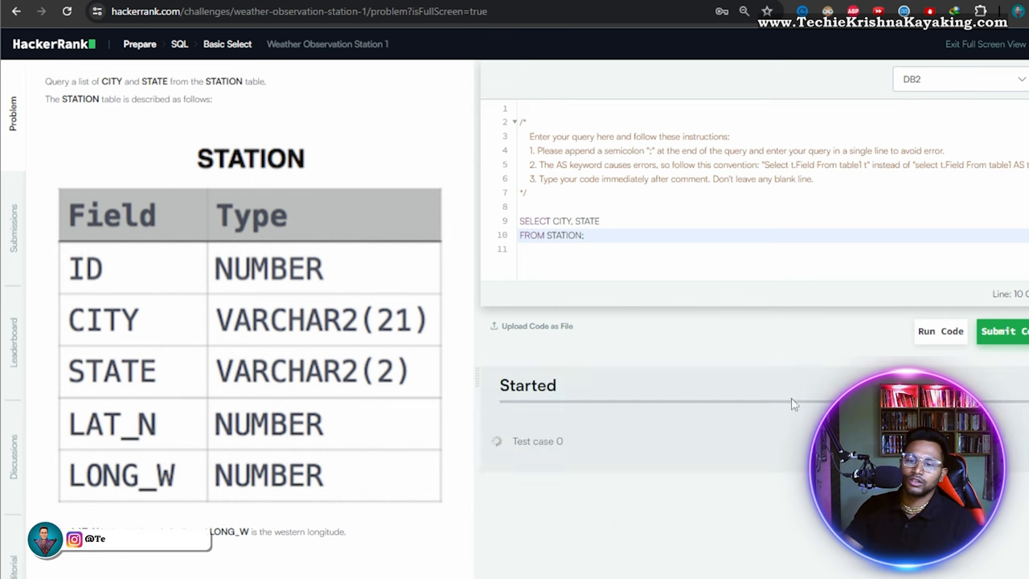
pyautogui.moveTo(765, 413)
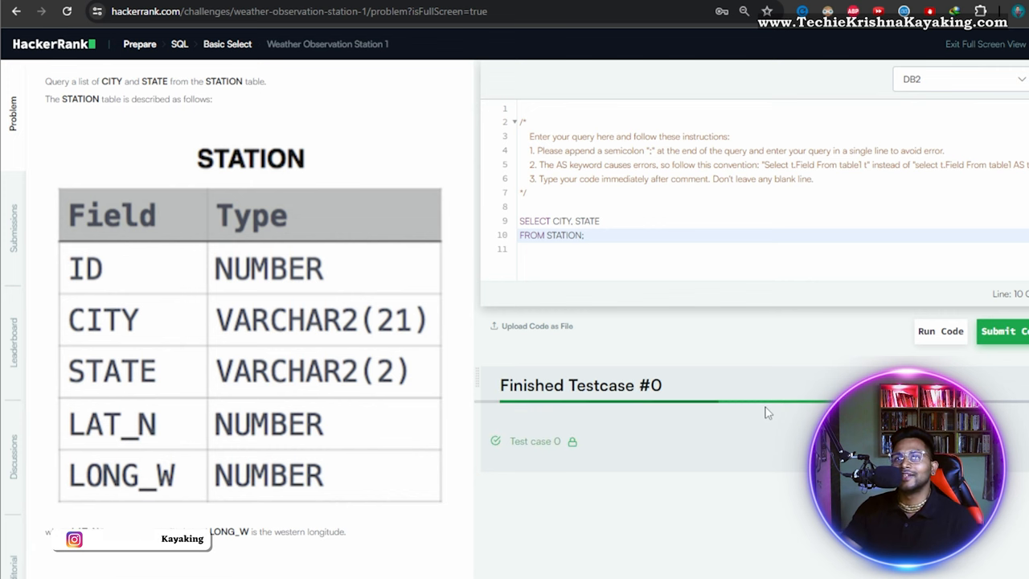
pyautogui.click(1003, 331)
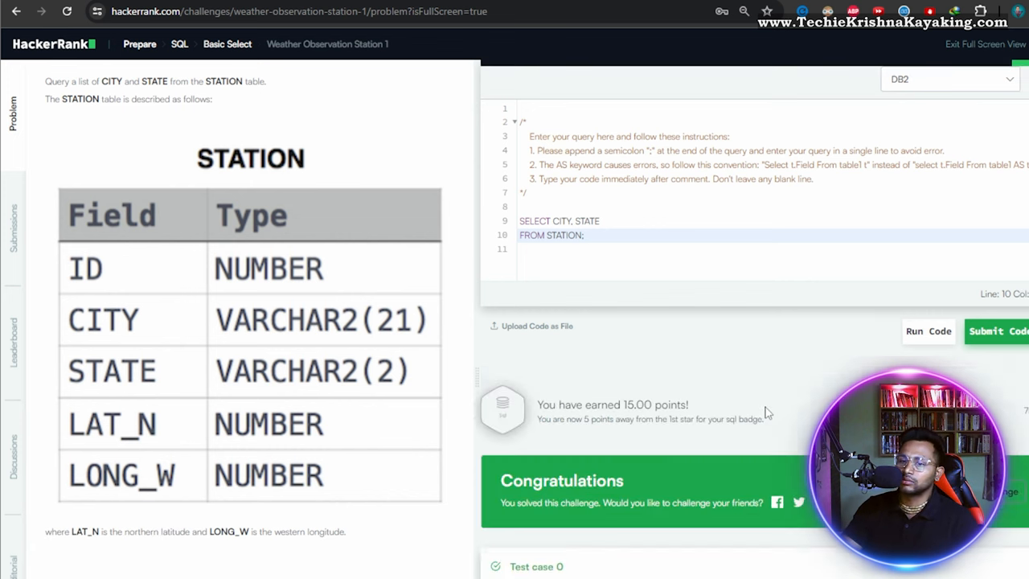